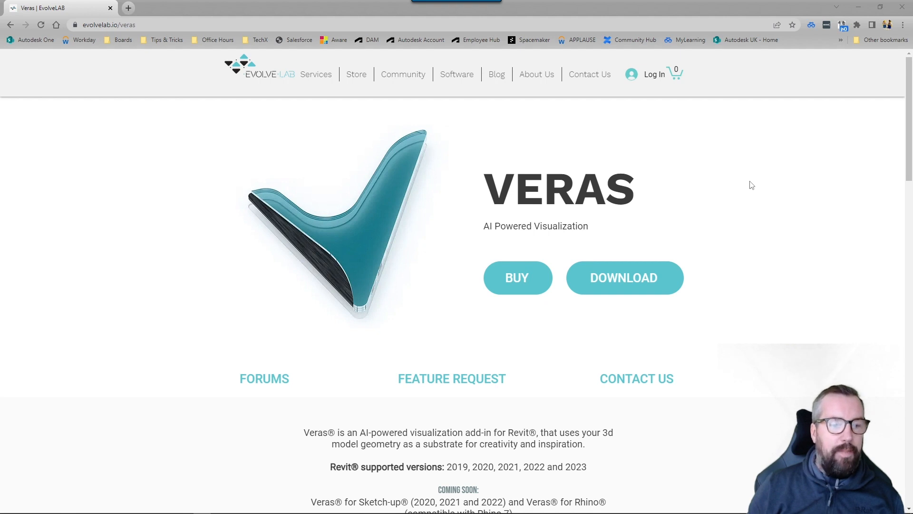
Review the Veras page down to its pricing plans, cancelling the installer Save As dialog.
scroll(down, 3)
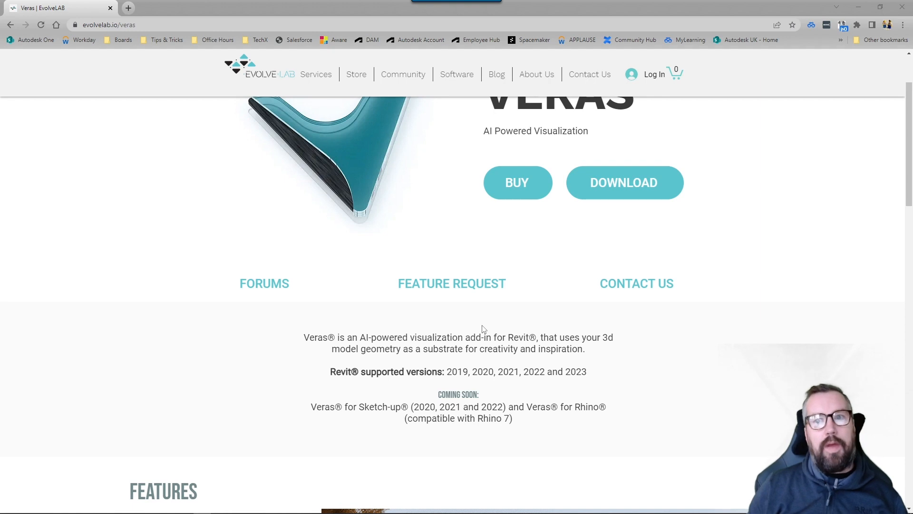
mouse_move(344, 225)
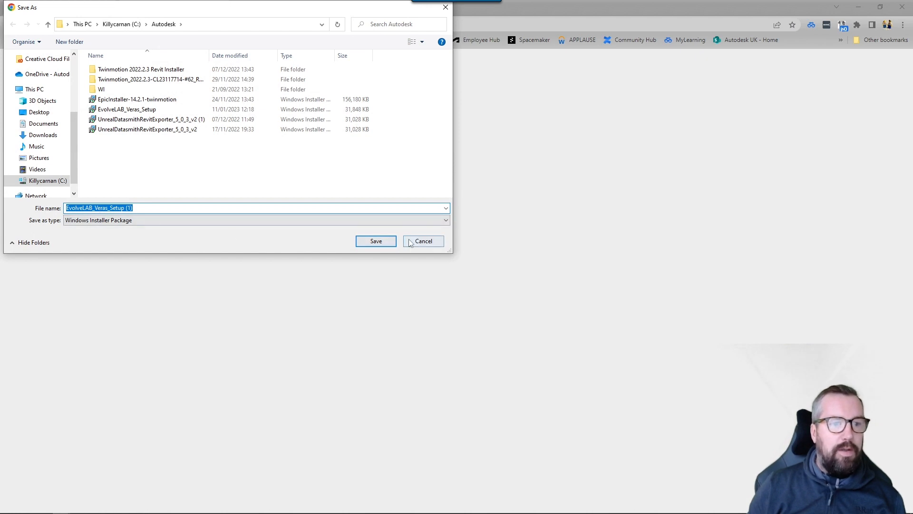
click(423, 241)
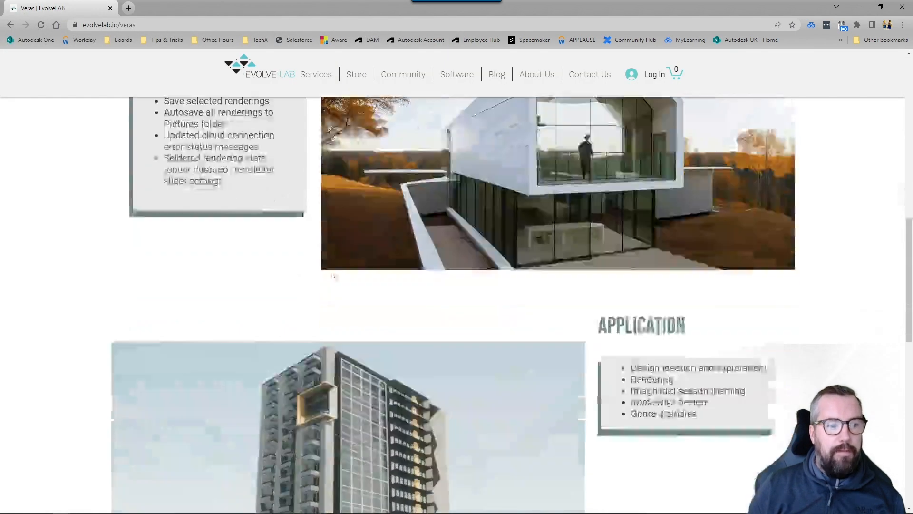
scroll(down, 3)
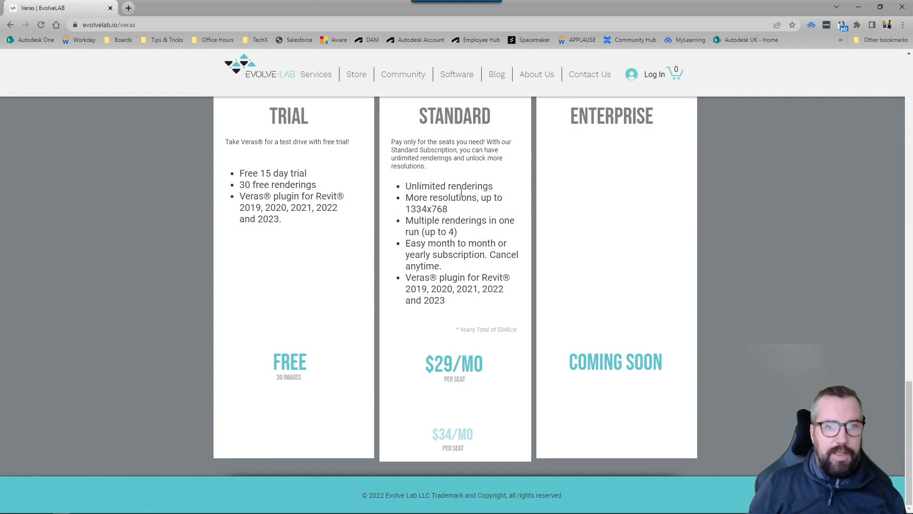
mouse_move(348, 205)
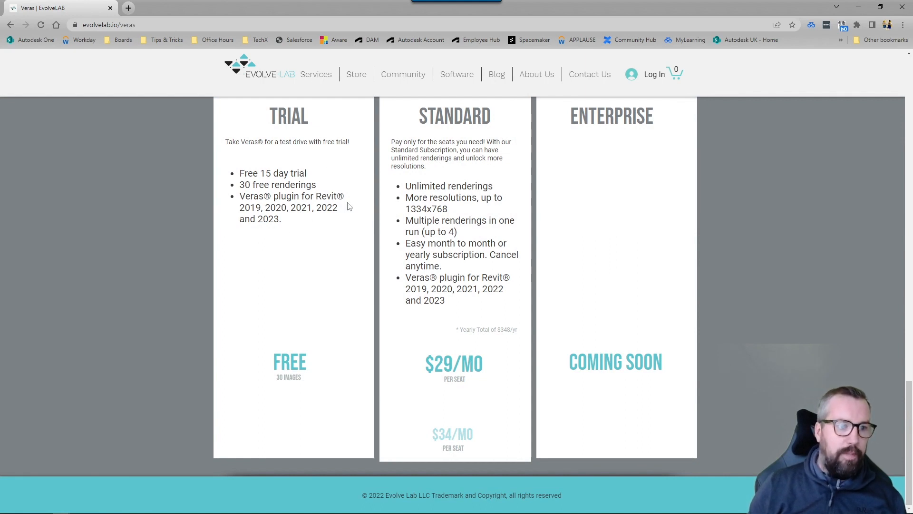
mouse_move(282, 225)
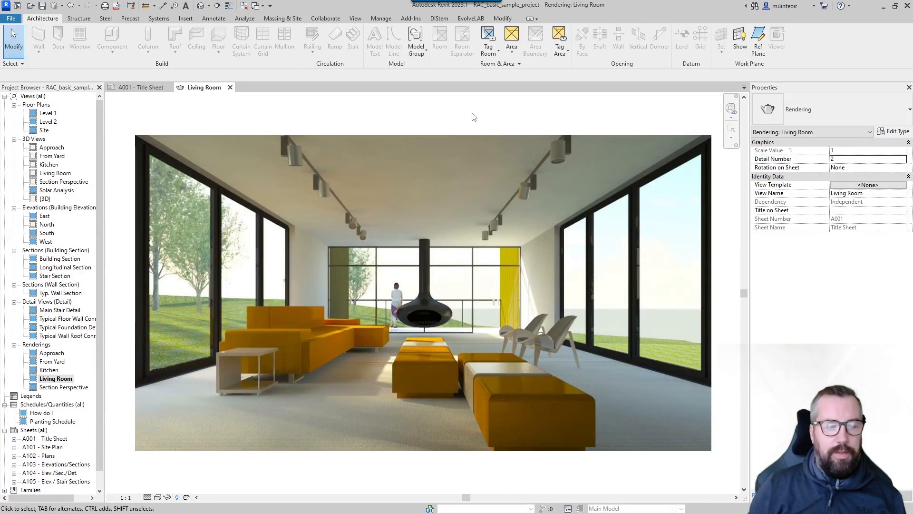
Launch Veras from the EvolveLAB ribbon on the Living Room rendering view.
click(328, 332)
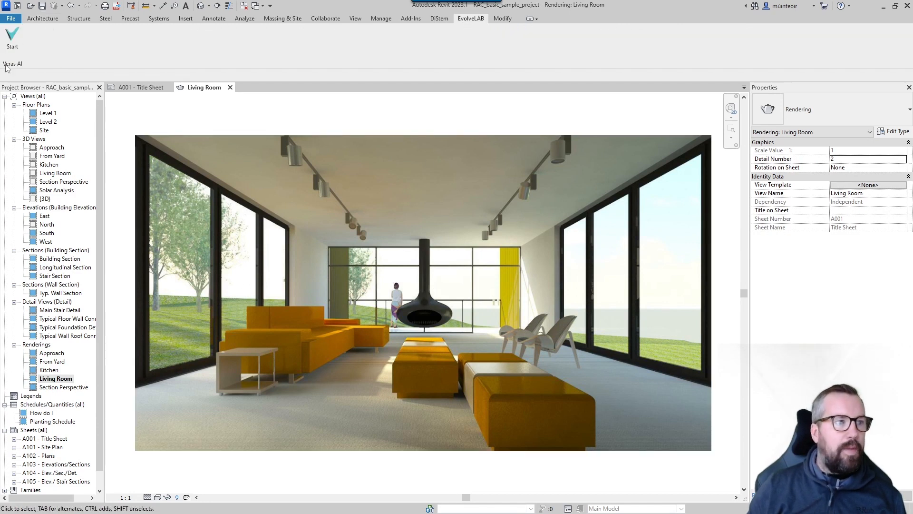
click(12, 64)
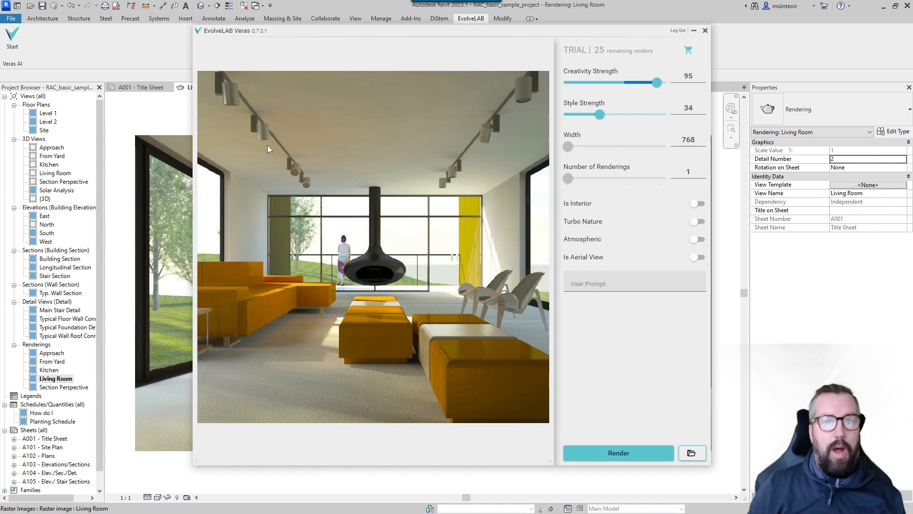
mouse_move(592, 76)
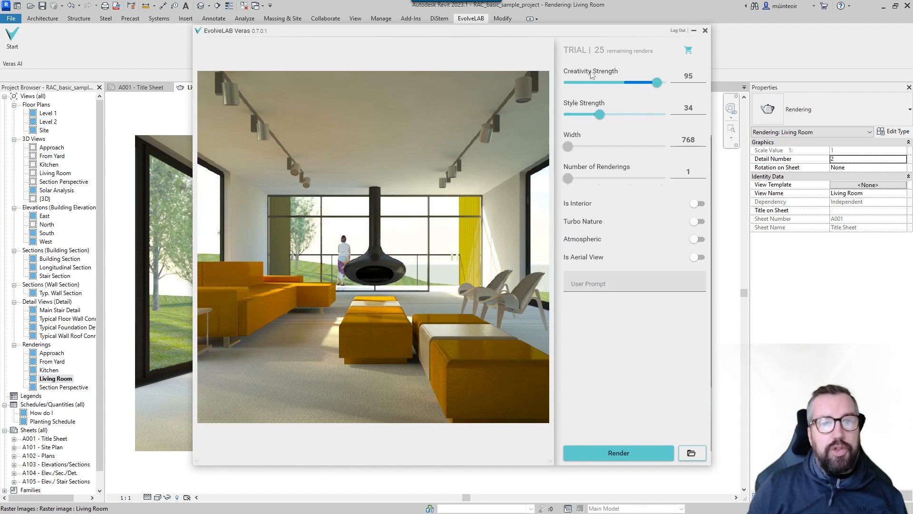
mouse_move(608, 59)
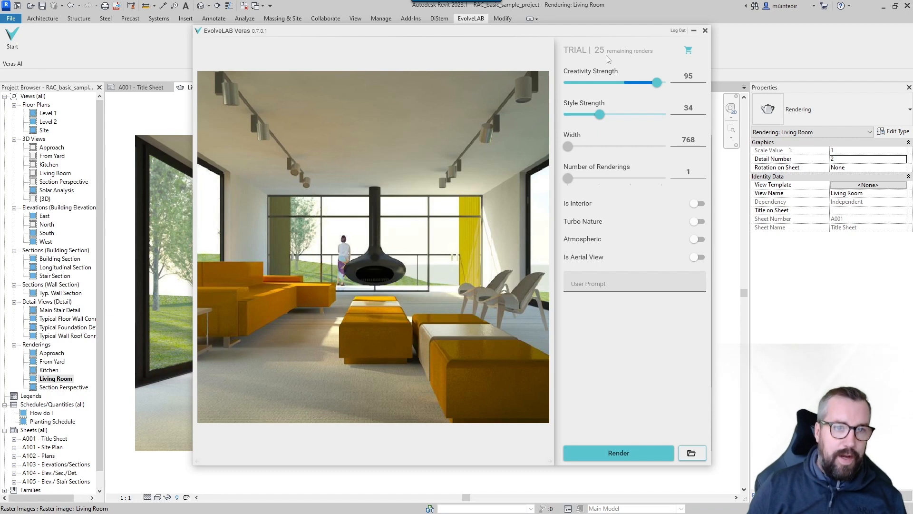
mouse_move(568, 147)
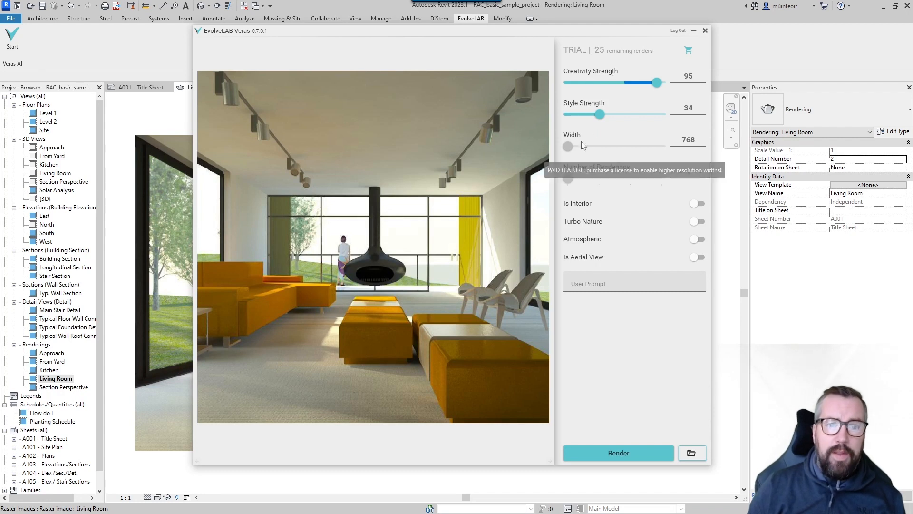
mouse_move(612, 80)
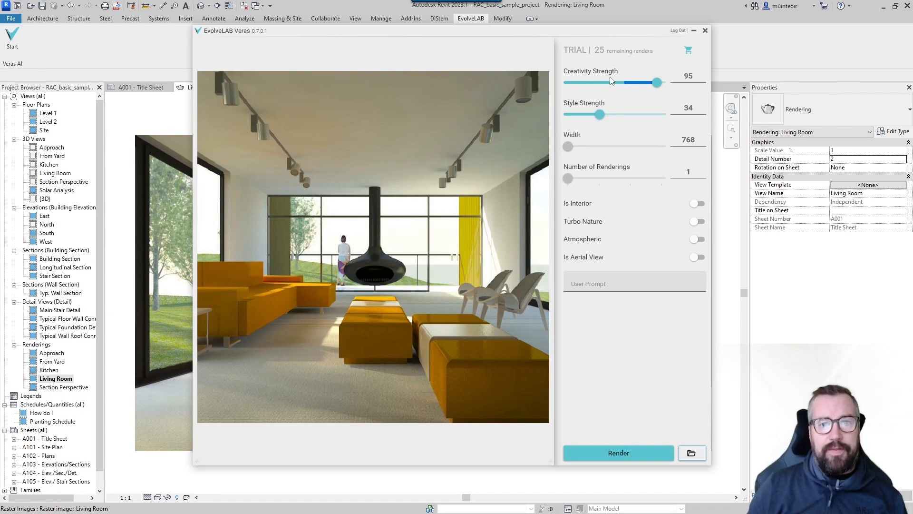
mouse_move(611, 79)
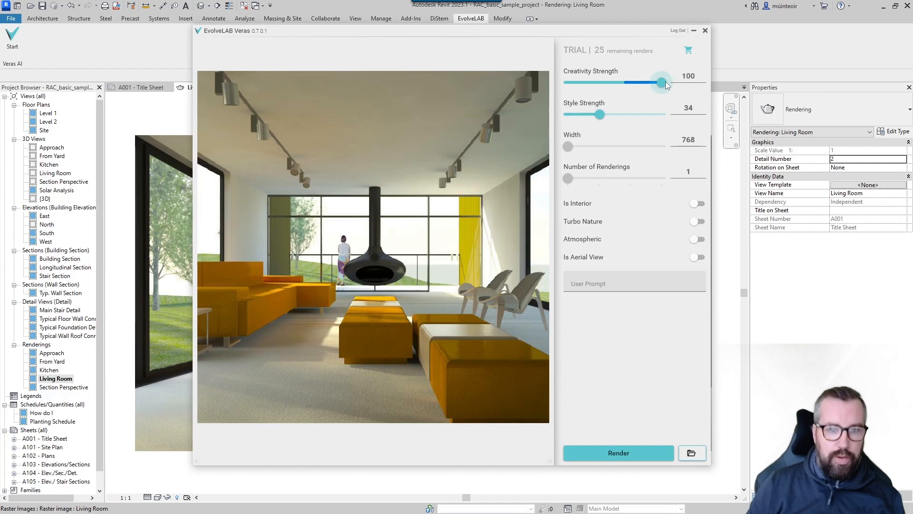
mouse_move(601, 115)
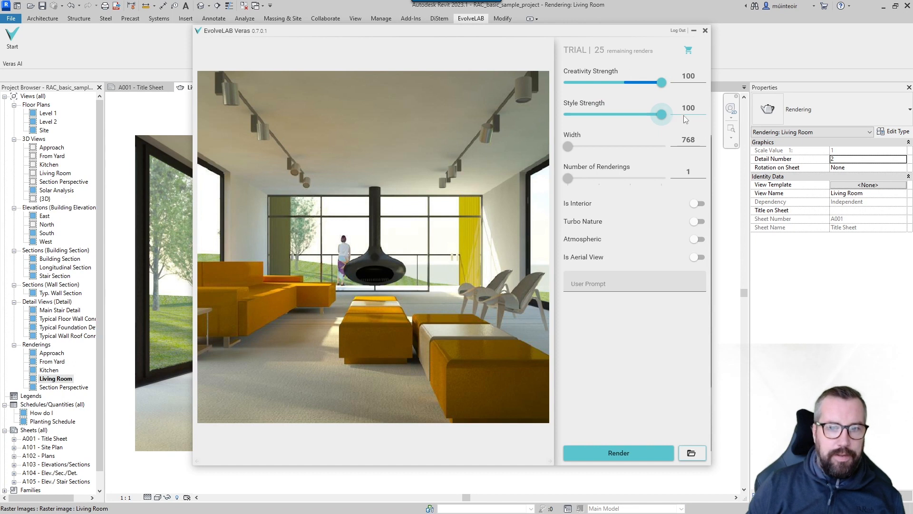
mouse_move(558, 172)
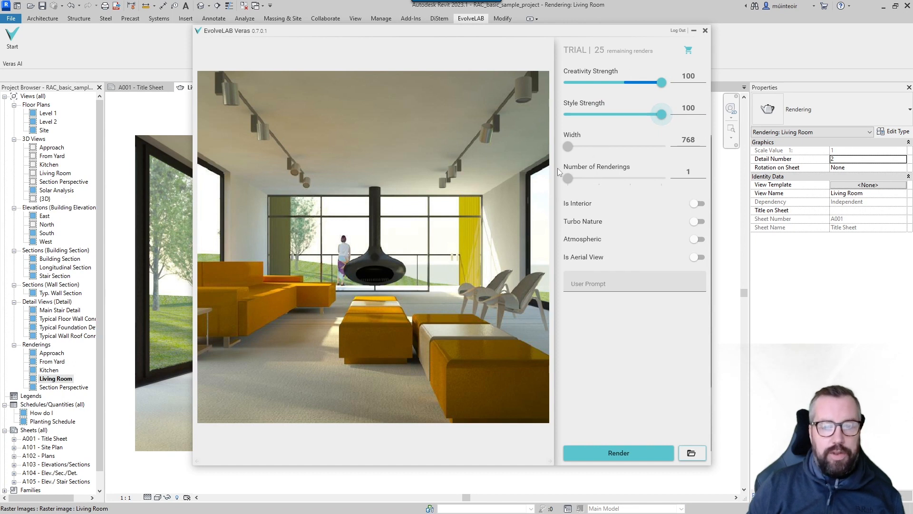
mouse_move(568, 179)
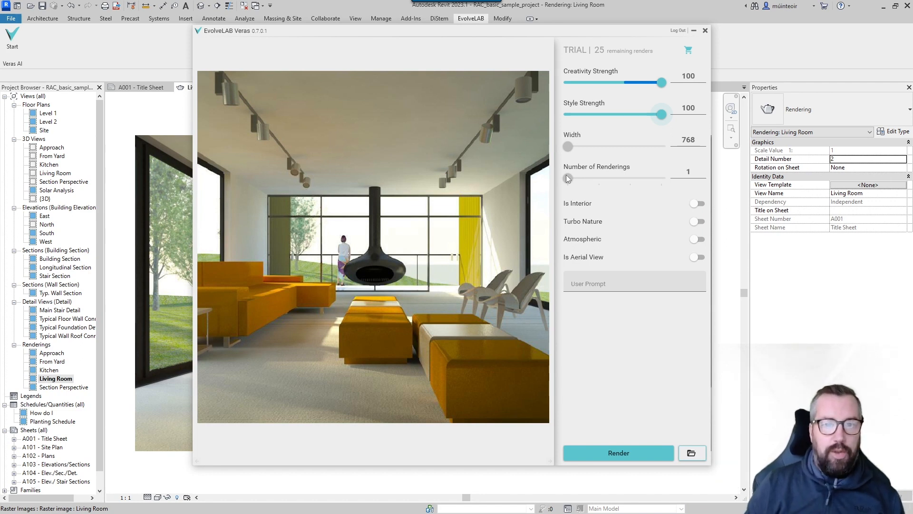
mouse_move(591, 201)
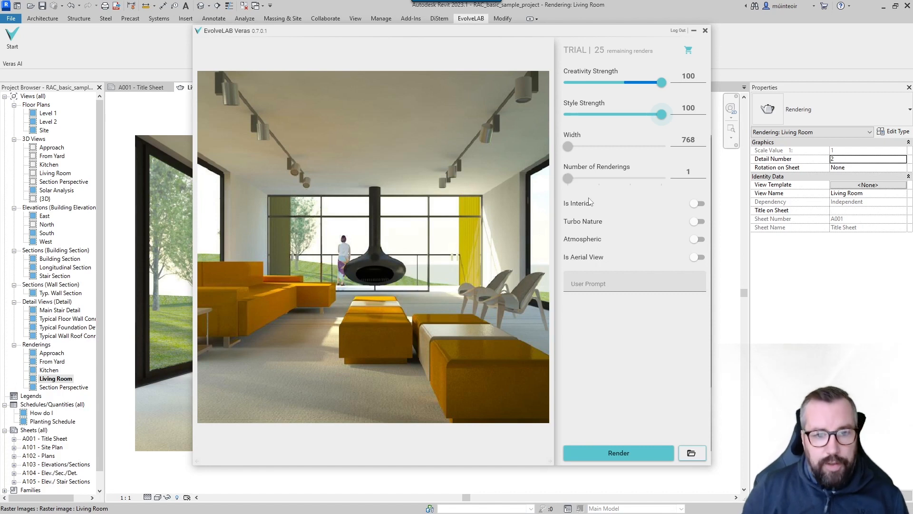
mouse_move(589, 203)
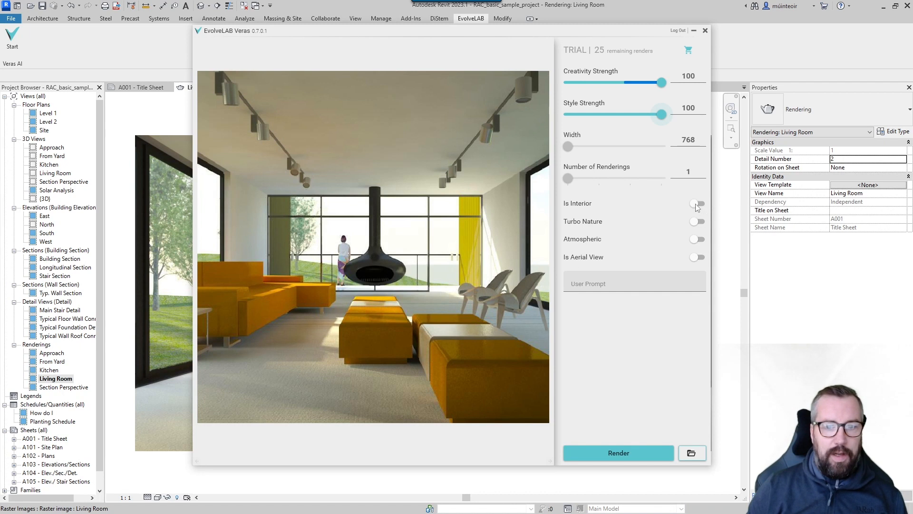
Mark the living-room scene as an interior with Is Interior enabled.
click(696, 203)
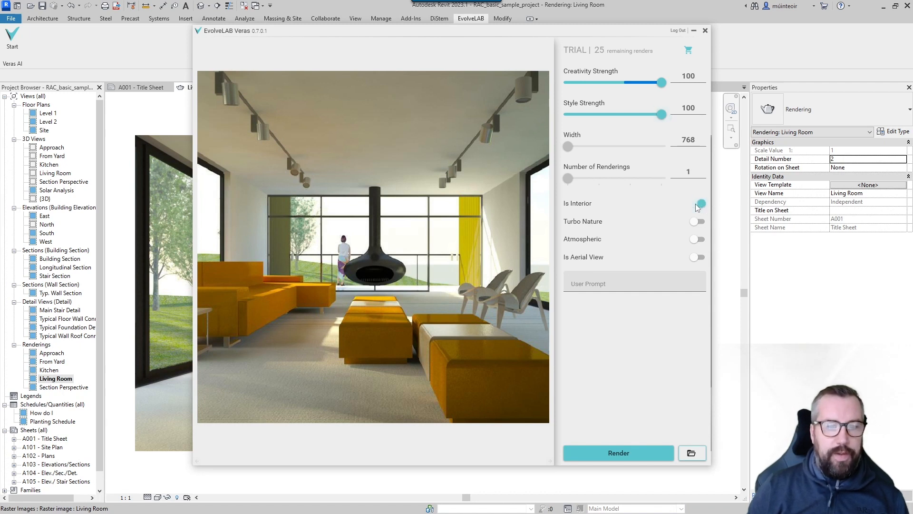
mouse_move(589, 226)
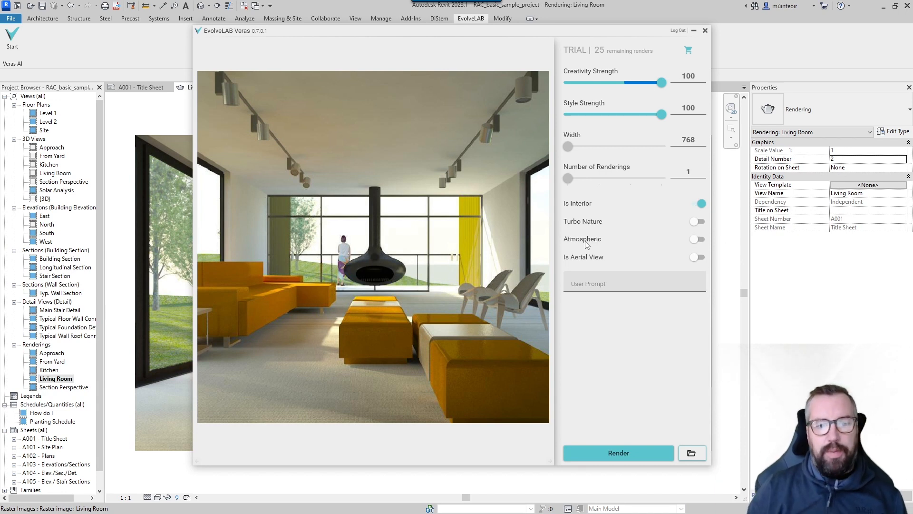
mouse_move(582, 239)
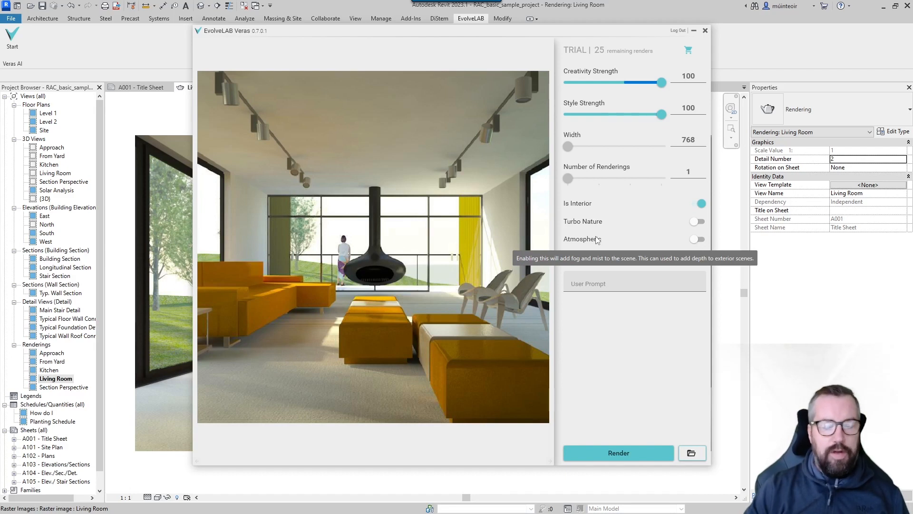
mouse_move(598, 308)
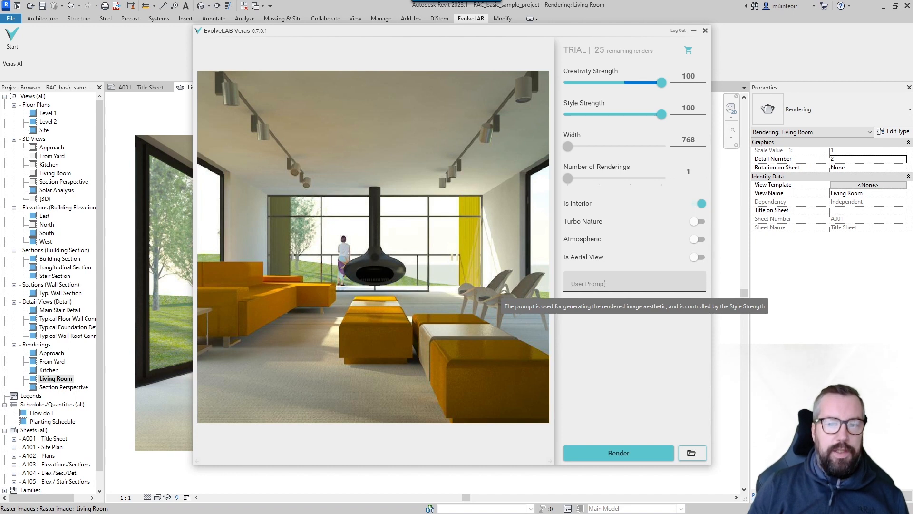
mouse_move(640, 327)
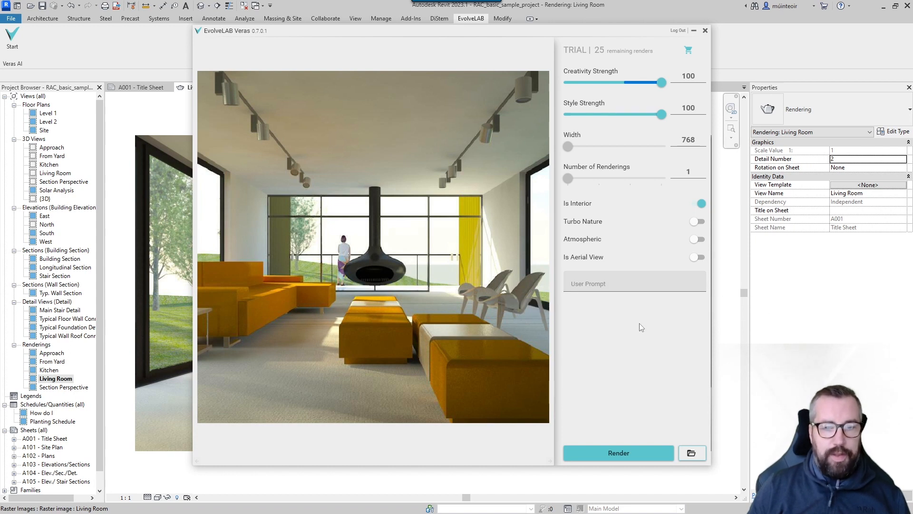
mouse_move(651, 102)
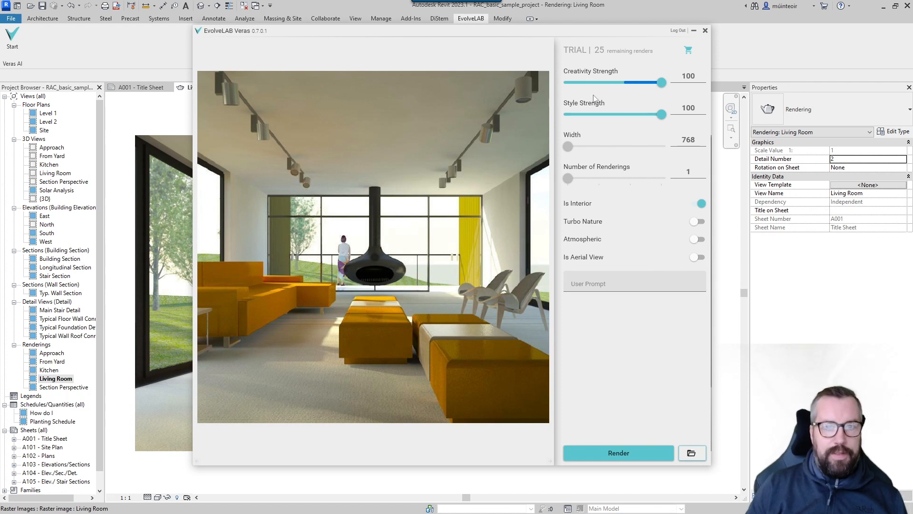
mouse_move(594, 216)
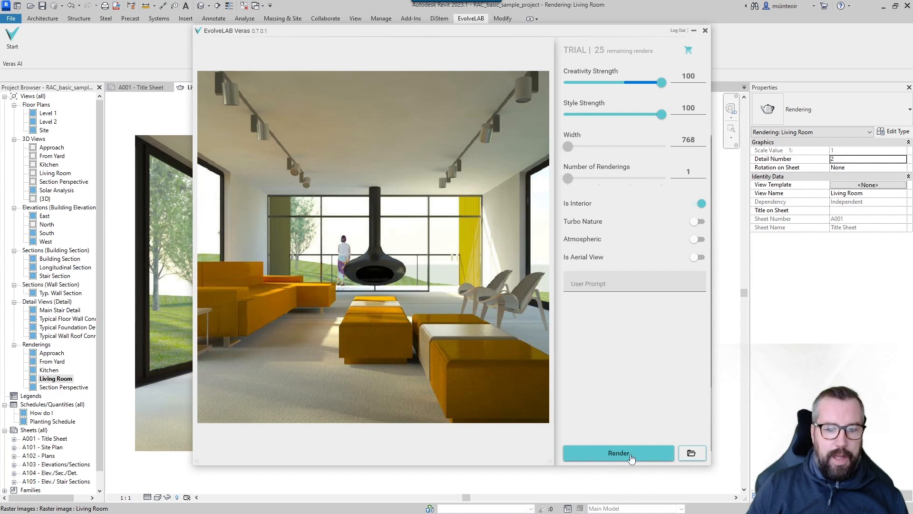
Render the first AI interior image of the living room.
click(619, 453)
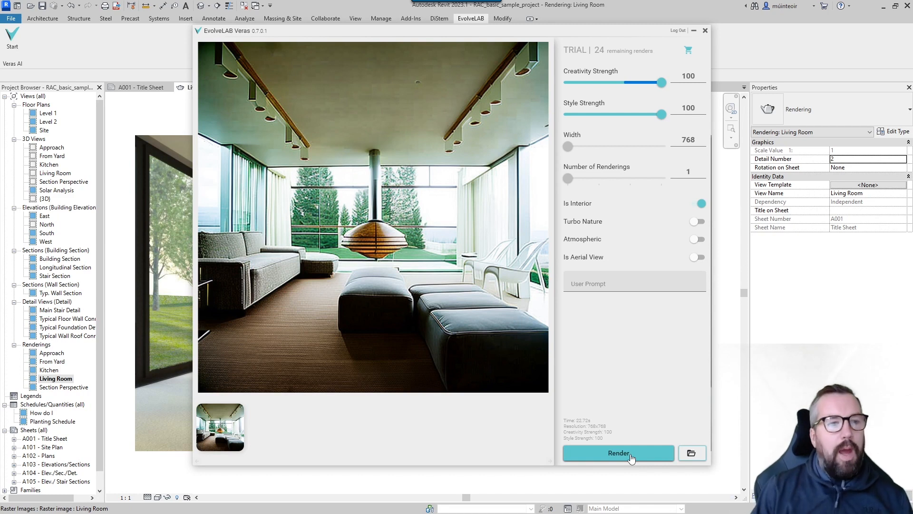
mouse_move(471, 115)
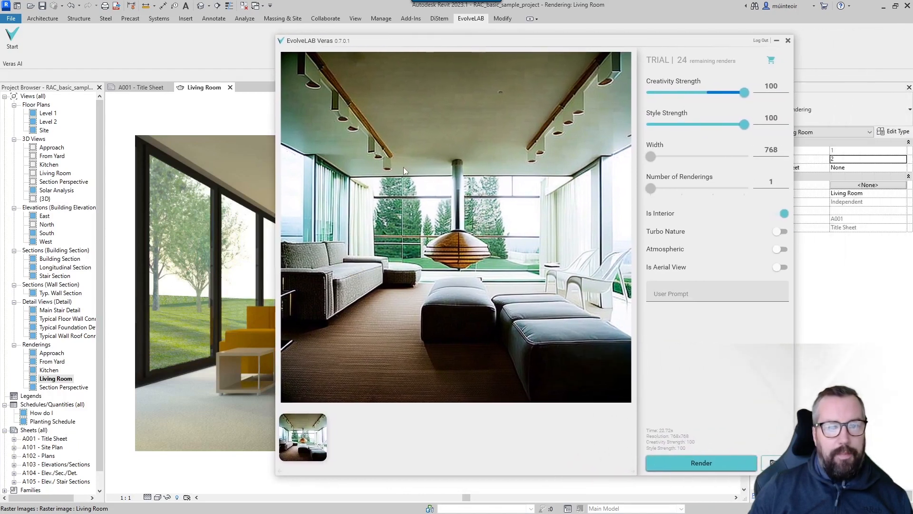
mouse_move(472, 177)
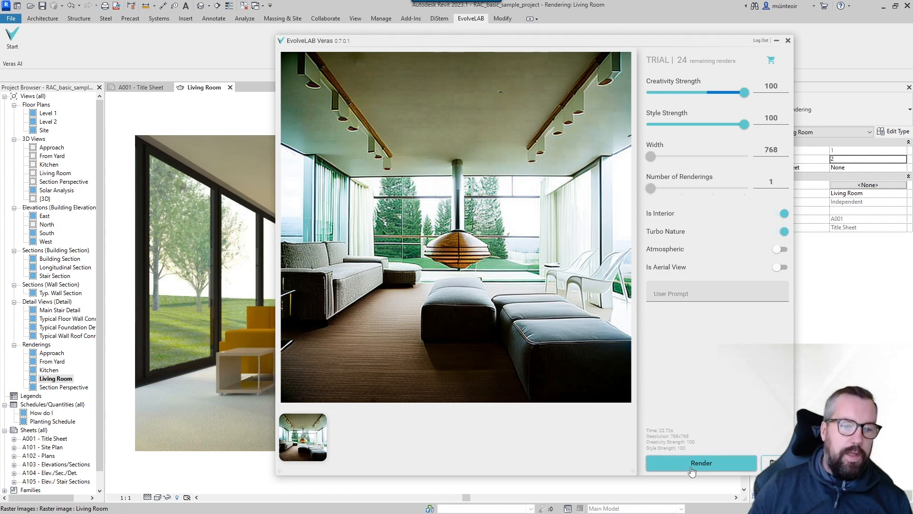
Render a Turbo Nature image and flip between the first and second thumbnails to compare.
click(701, 464)
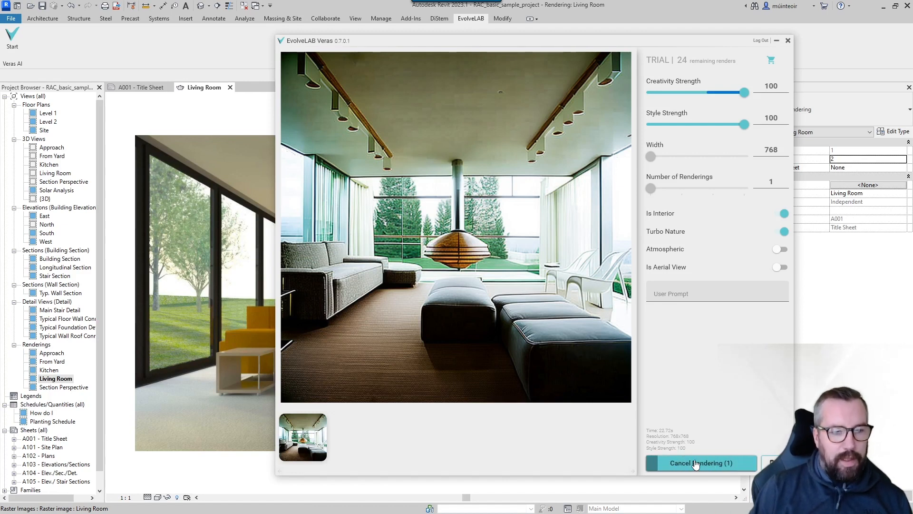
click(701, 463)
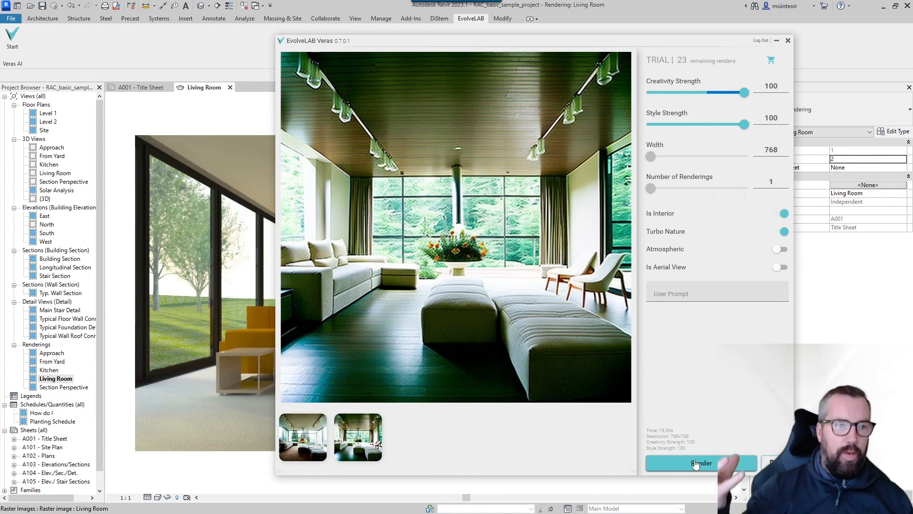
mouse_move(759, 281)
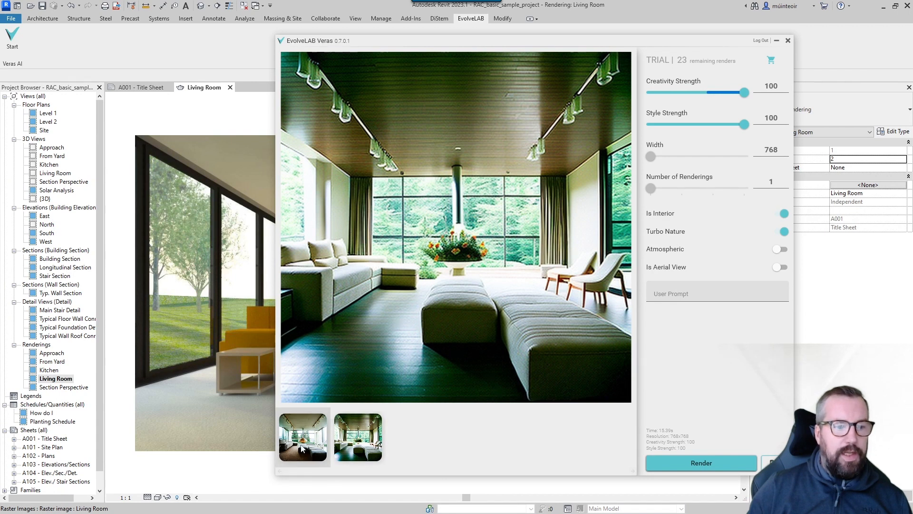
click(303, 437)
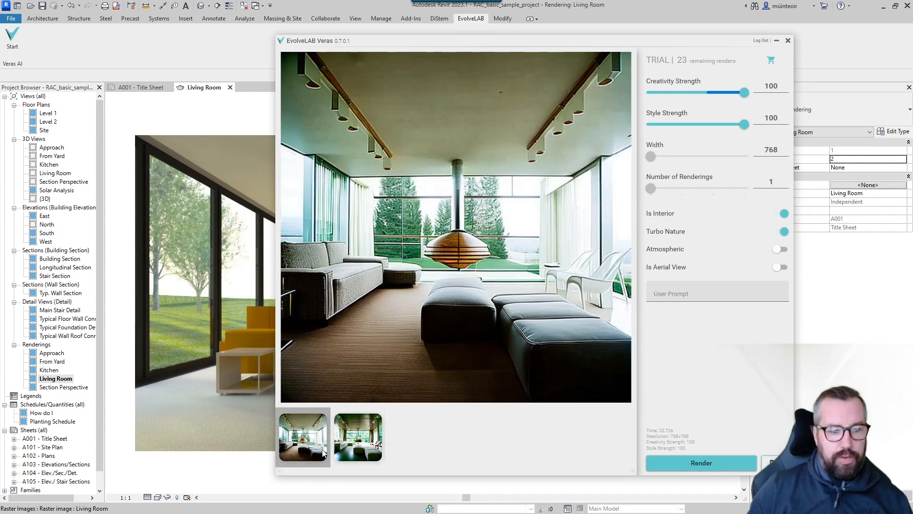
click(358, 437)
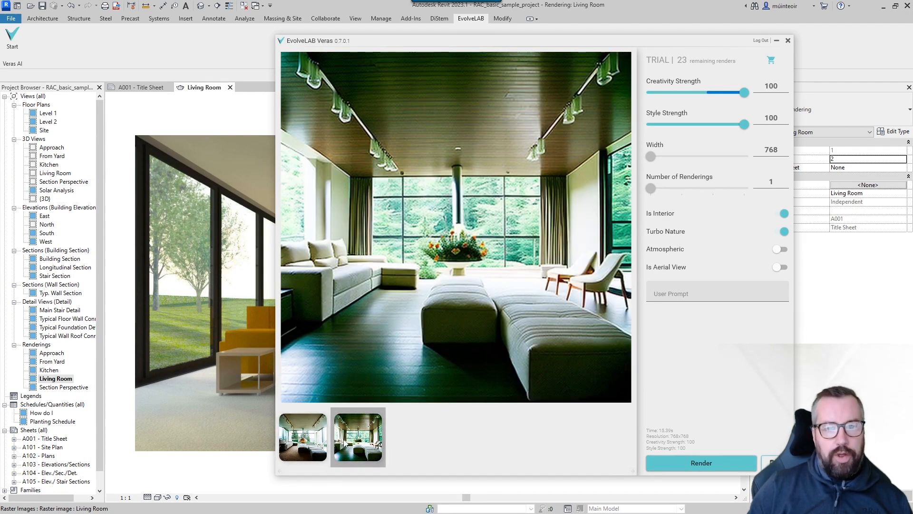
Enable the Atmospheric effect and render a third, hazier Turbo Nature image.
click(780, 248)
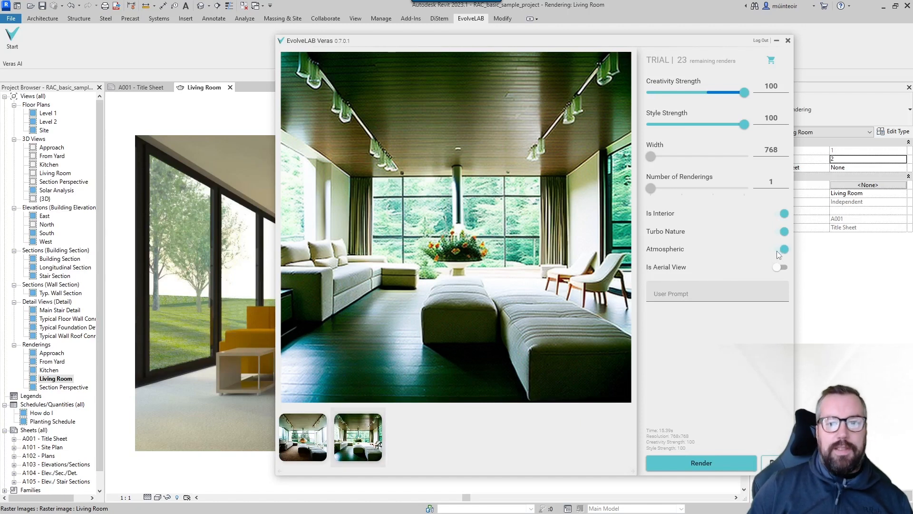
click(702, 463)
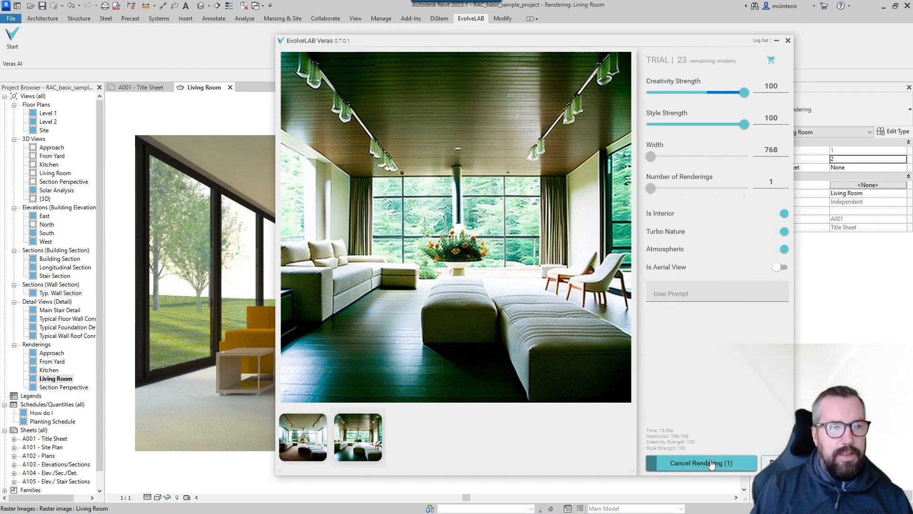
click(701, 463)
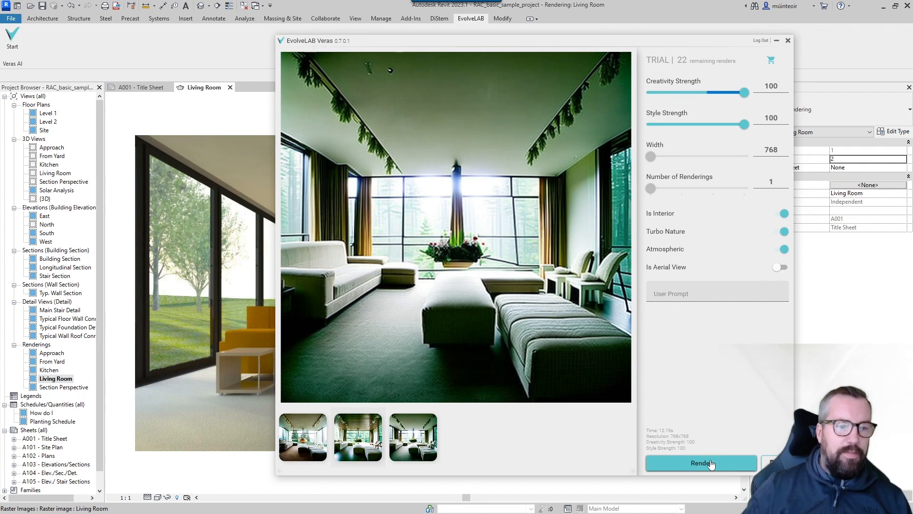
Compare the first, Turbo Nature and atmospheric renderings via their thumbnails.
click(302, 436)
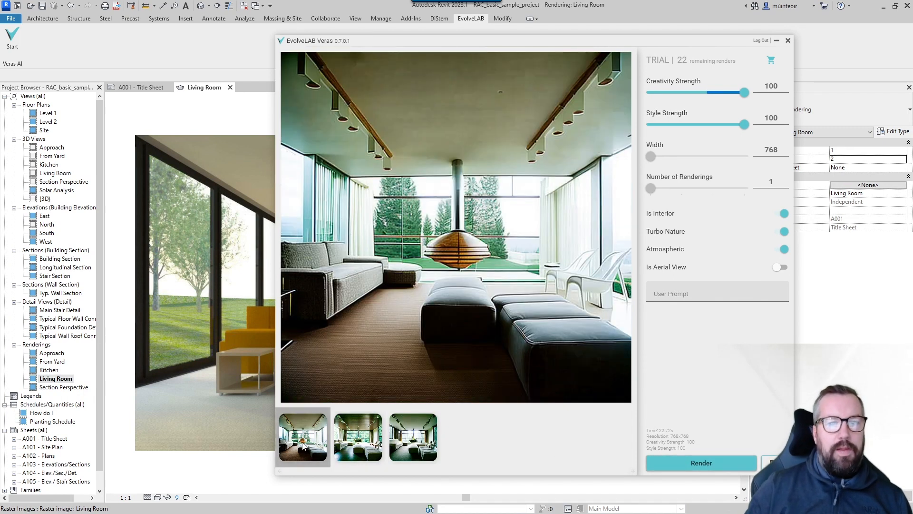
click(357, 436)
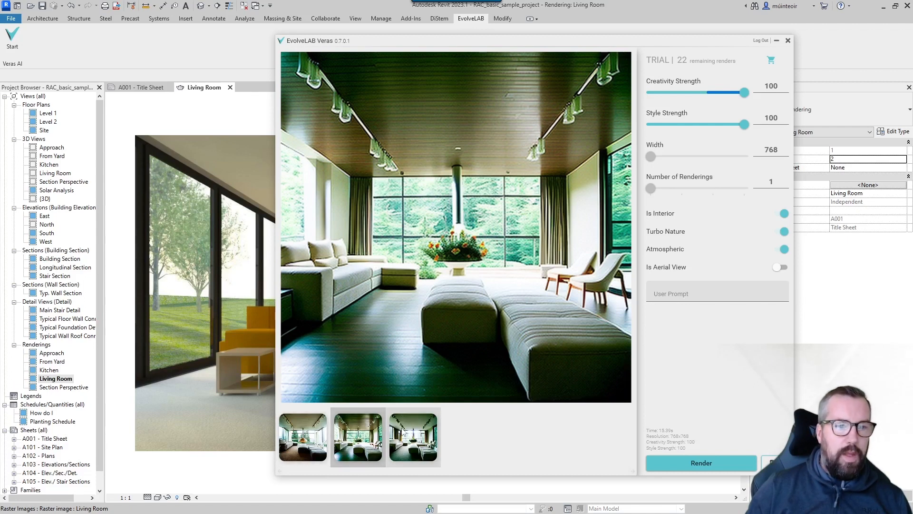
click(413, 437)
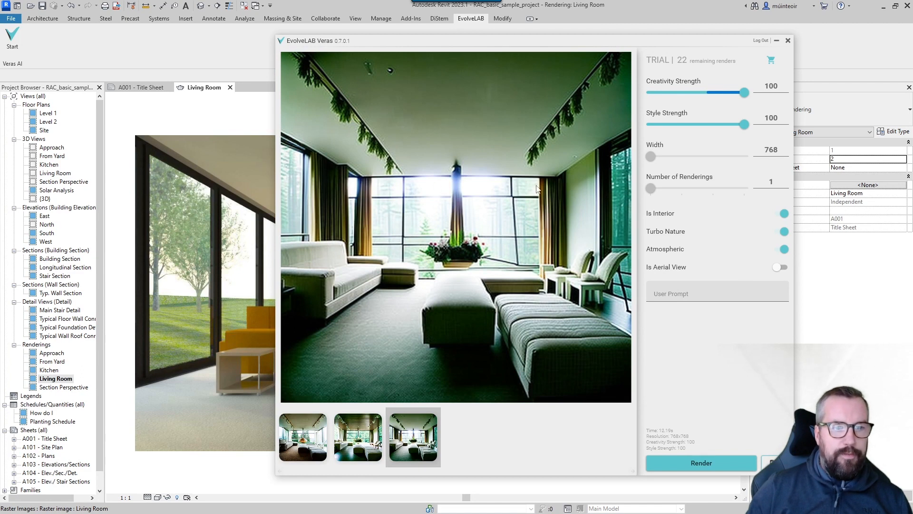
mouse_move(767, 240)
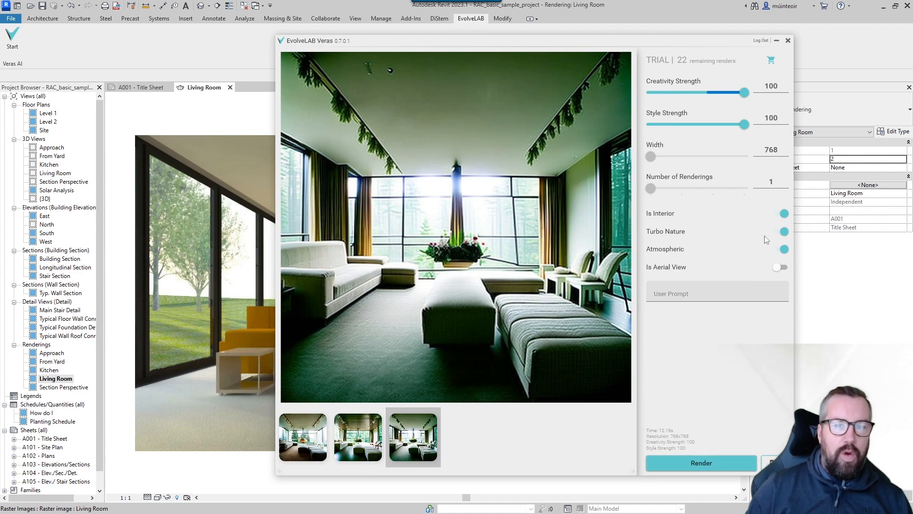
Render an atmospheric-only image with Turbo Nature off, then compare it against the first result.
click(783, 232)
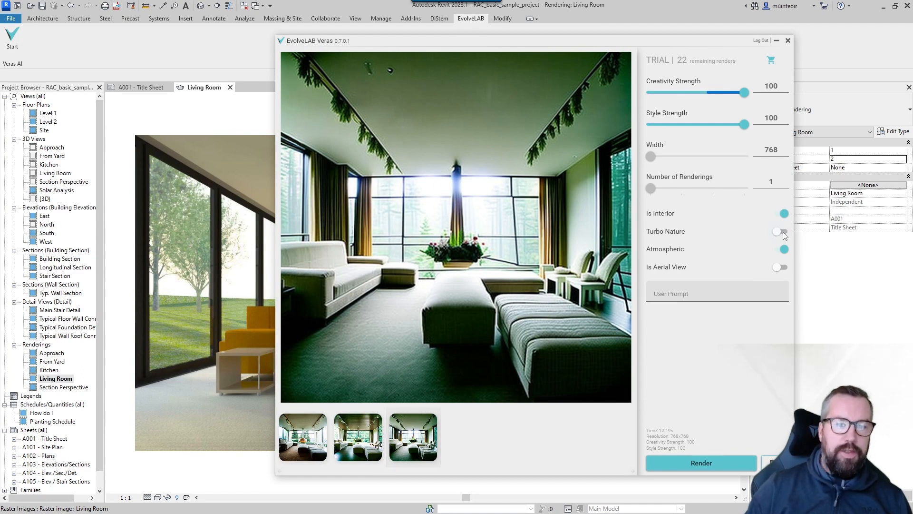
mouse_move(681, 217)
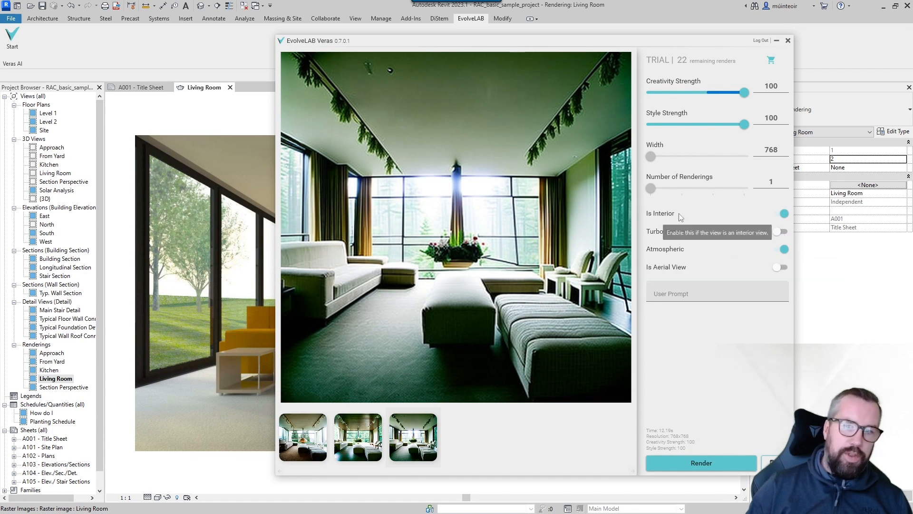
click(701, 462)
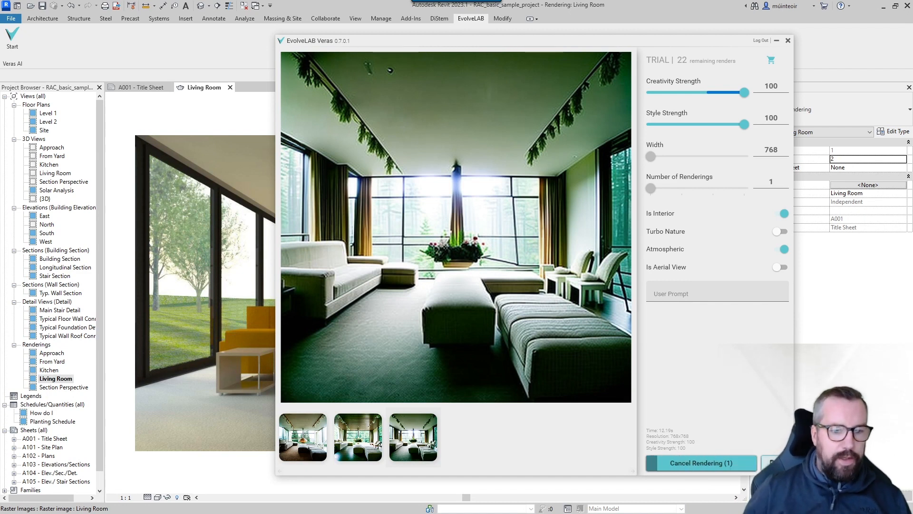
mouse_move(741, 445)
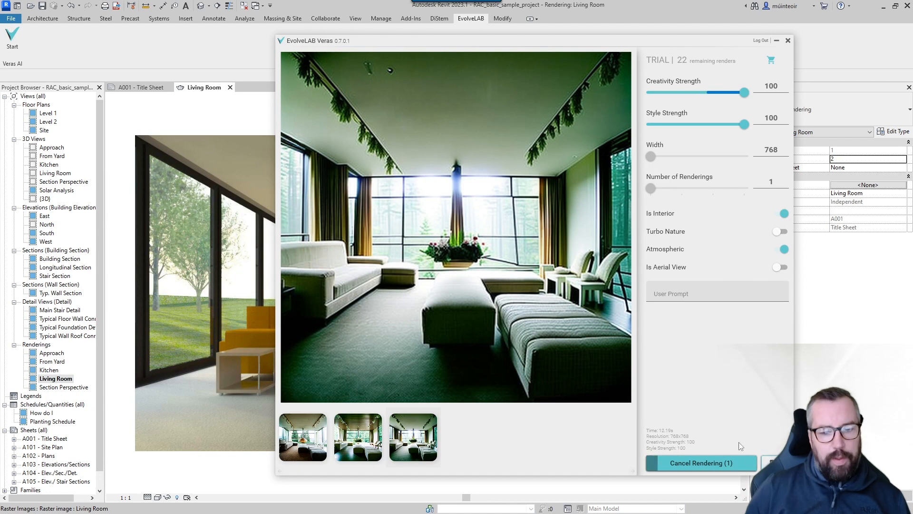
mouse_move(664, 432)
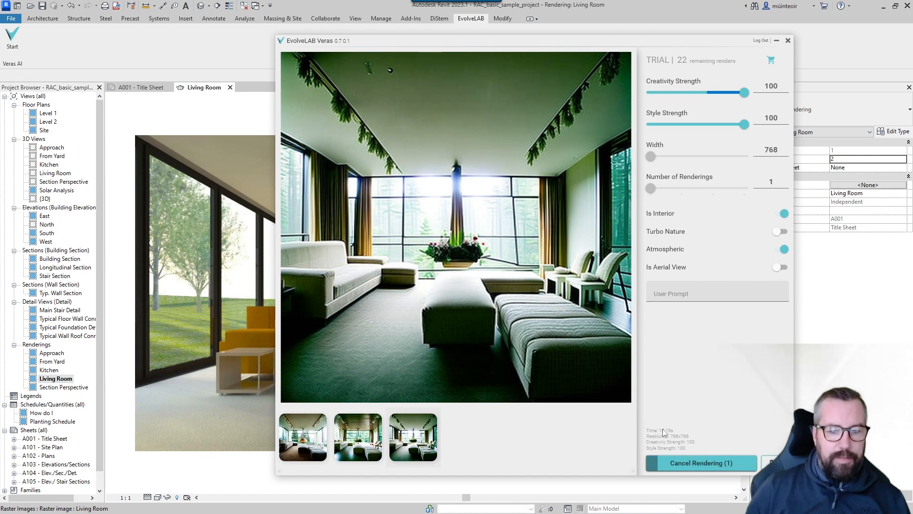
mouse_move(692, 448)
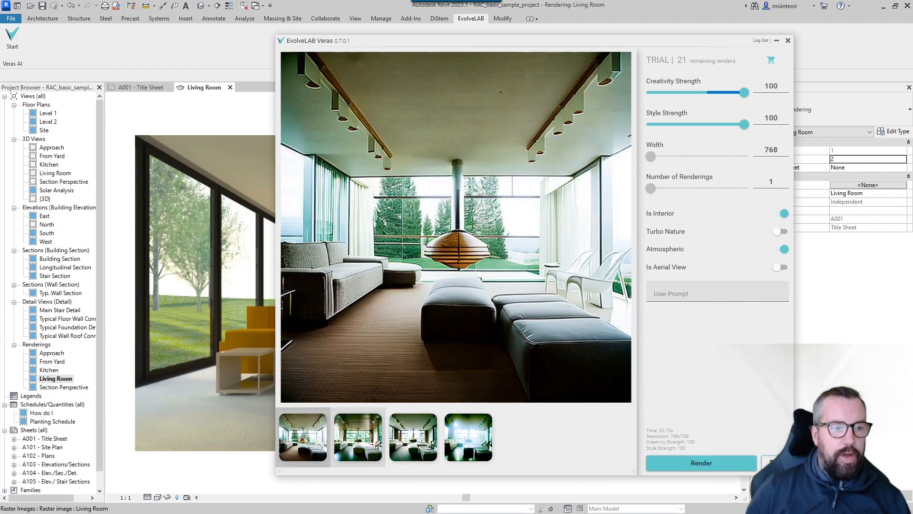
click(468, 437)
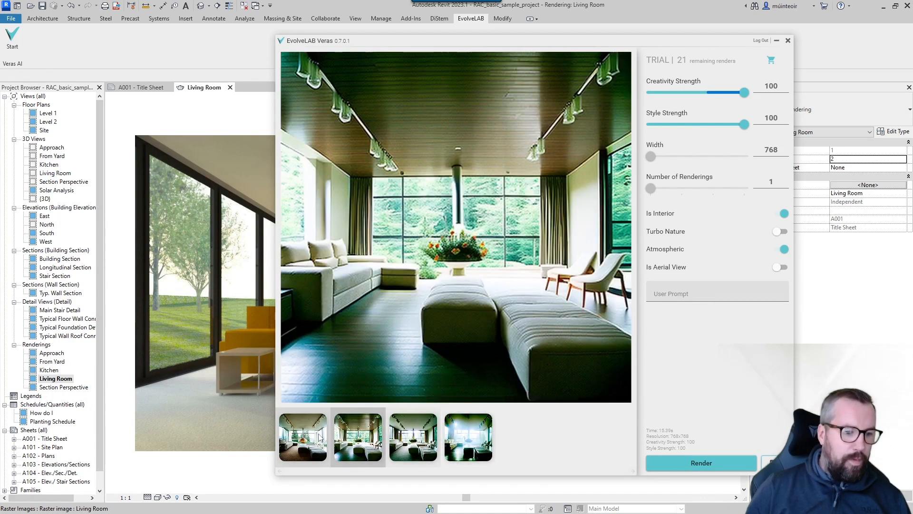
click(302, 437)
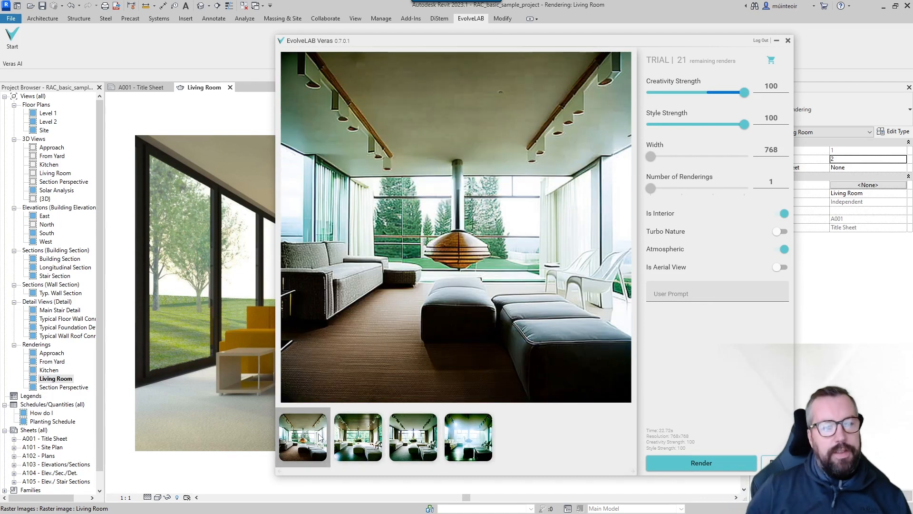
Render the living room with the user prompt 'ikea'.
click(701, 462)
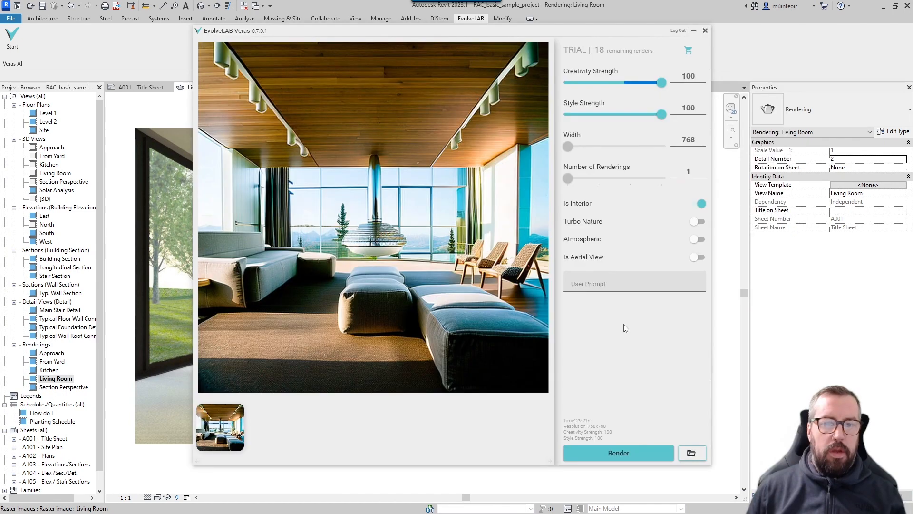
mouse_move(597, 284)
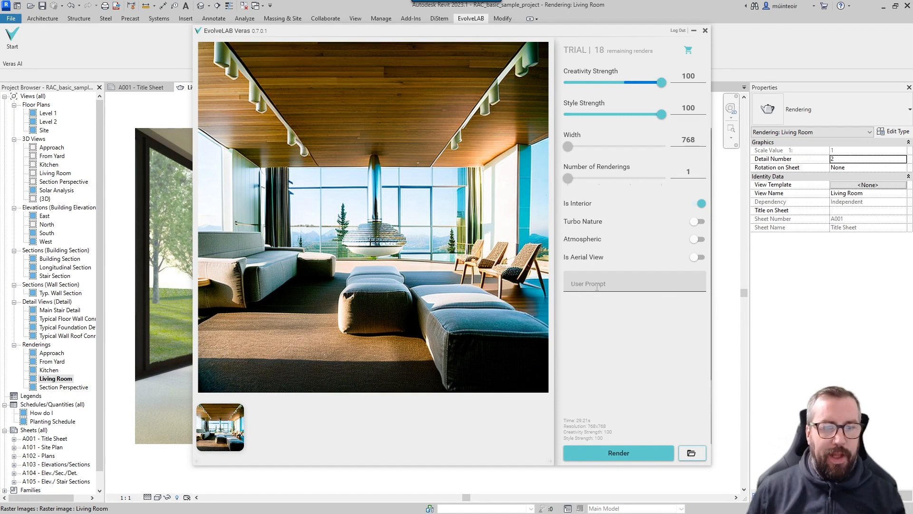
text(ike)
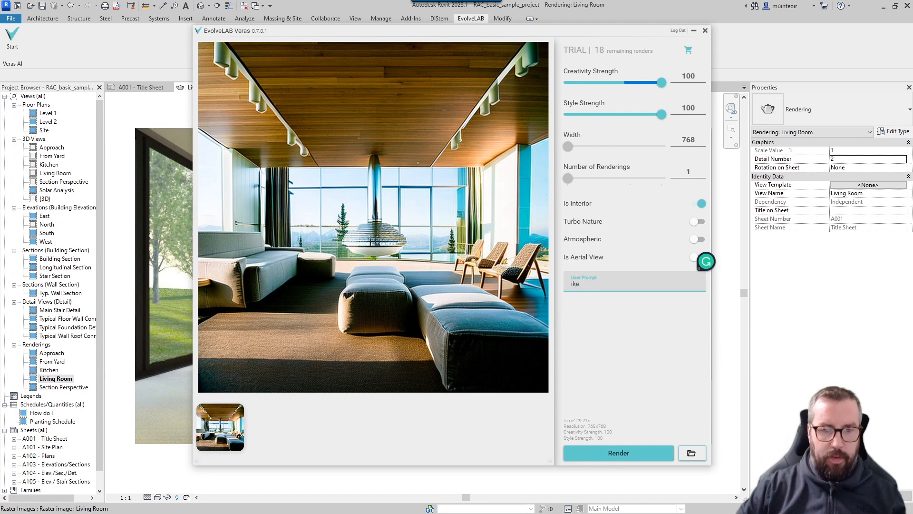
text(a)
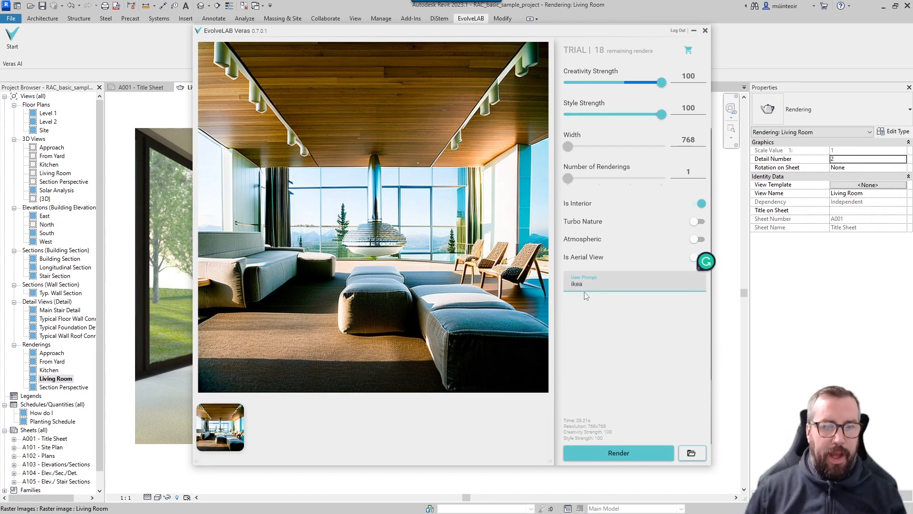
click(619, 453)
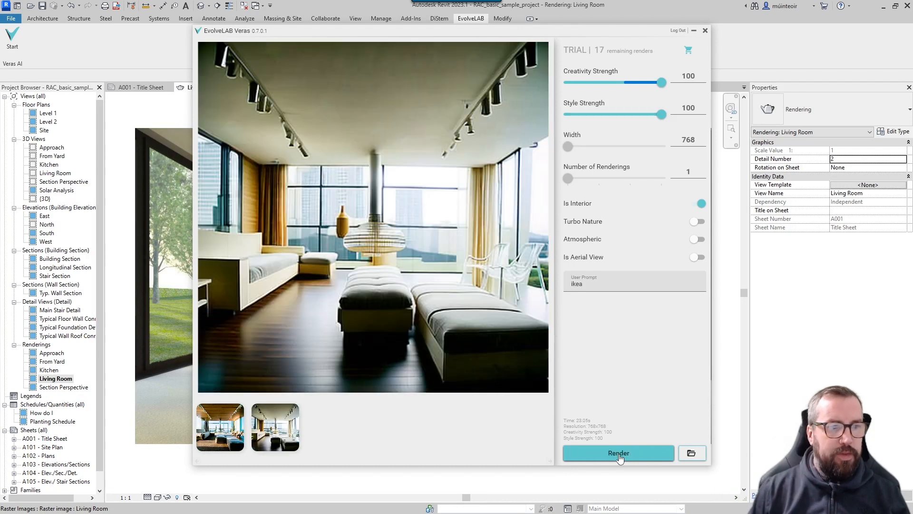
mouse_move(245, 294)
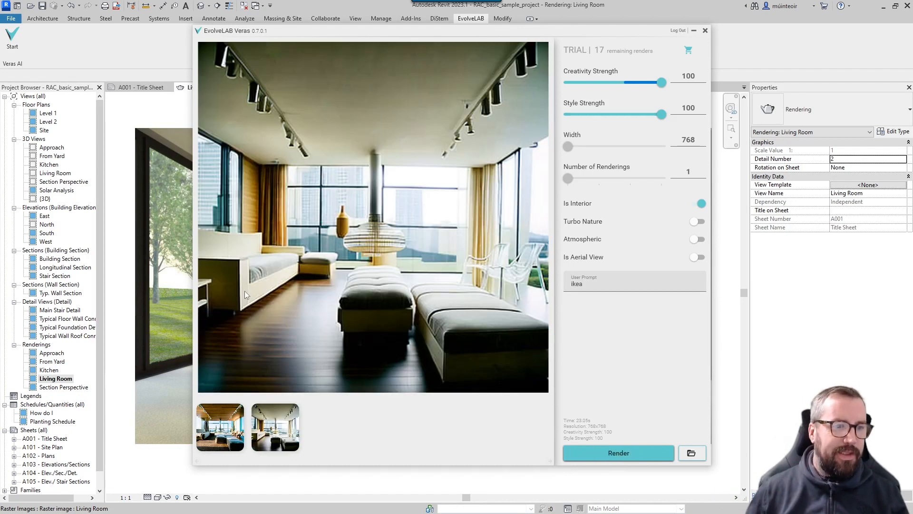
mouse_move(236, 268)
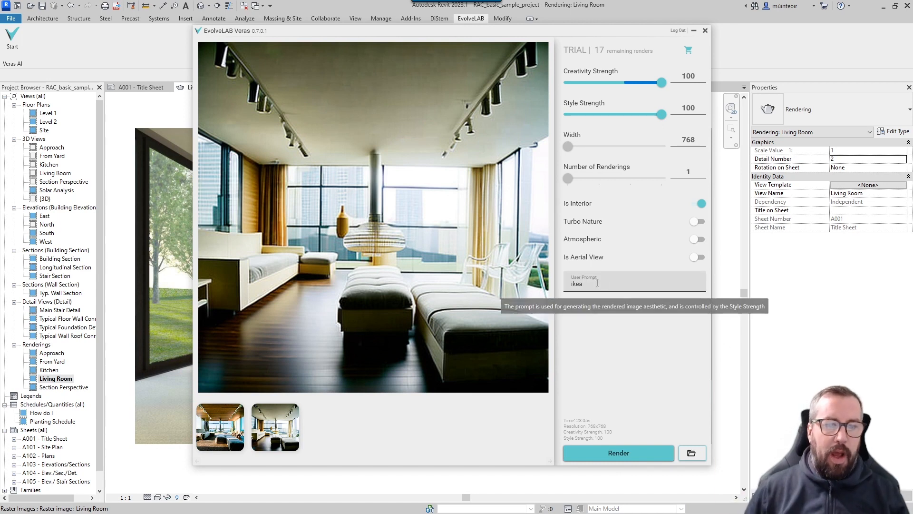
Render the living room with the user prompt 'shabby chic'.
text(shabby chi)
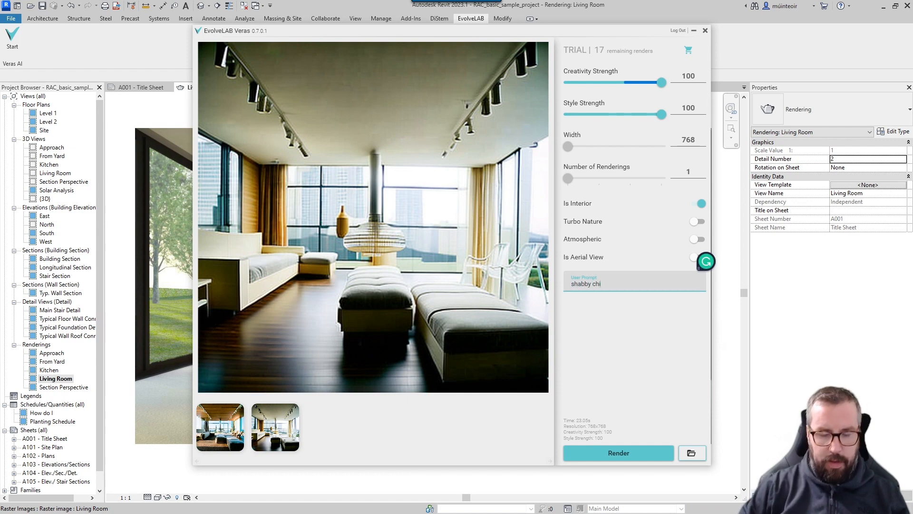
click(618, 453)
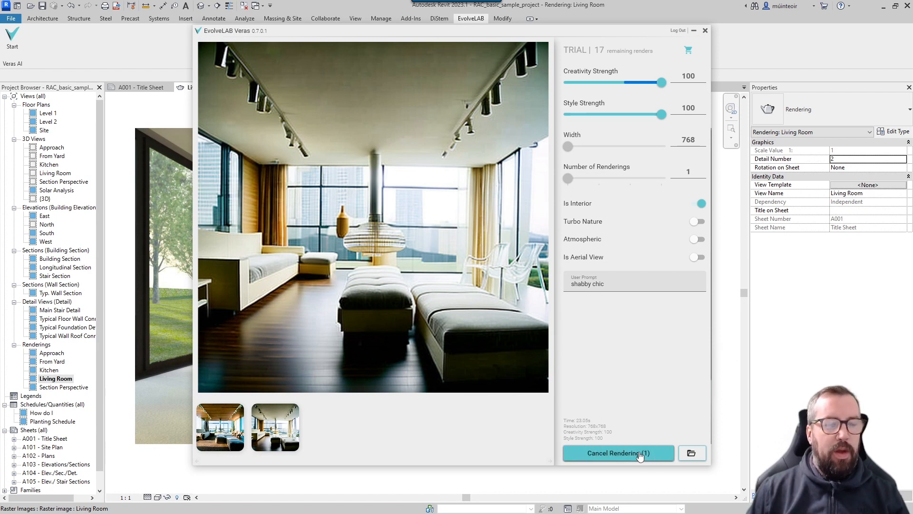
click(619, 453)
text(f)
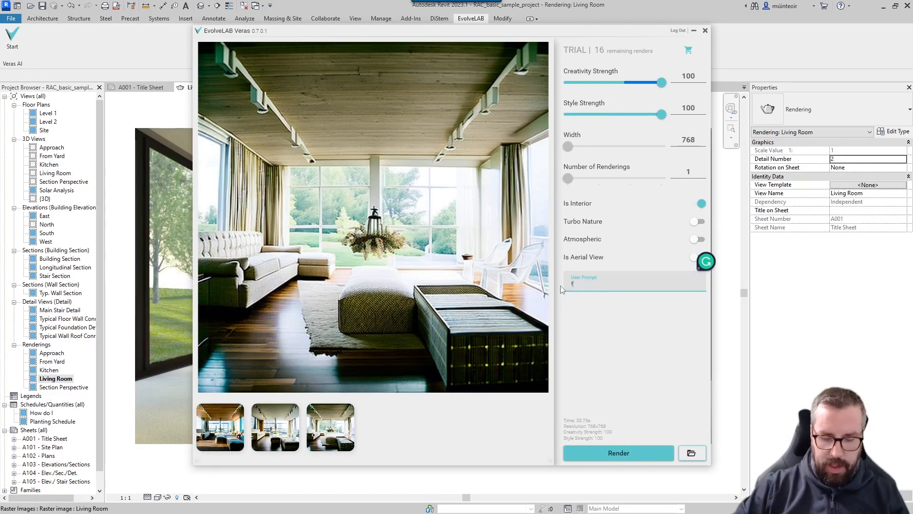
Render the living room with the user prompt 'futureistic'.
text(u)
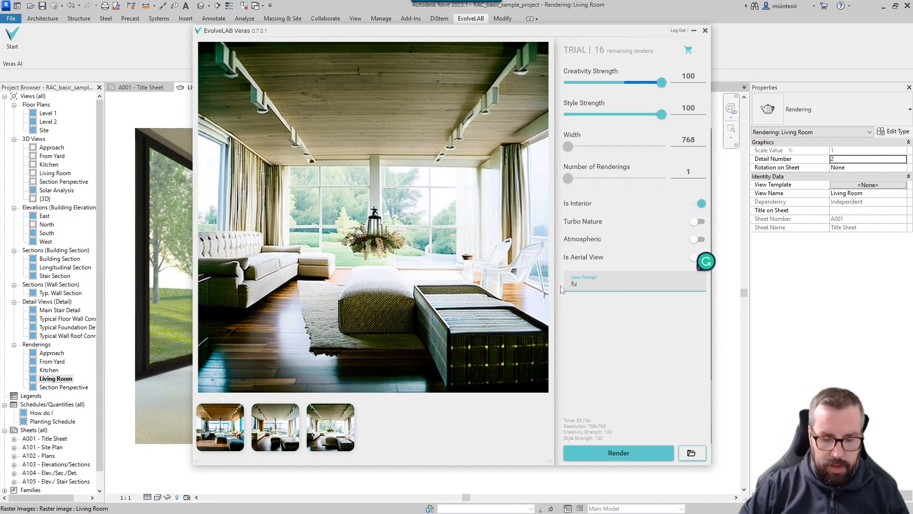
text(tureistic)
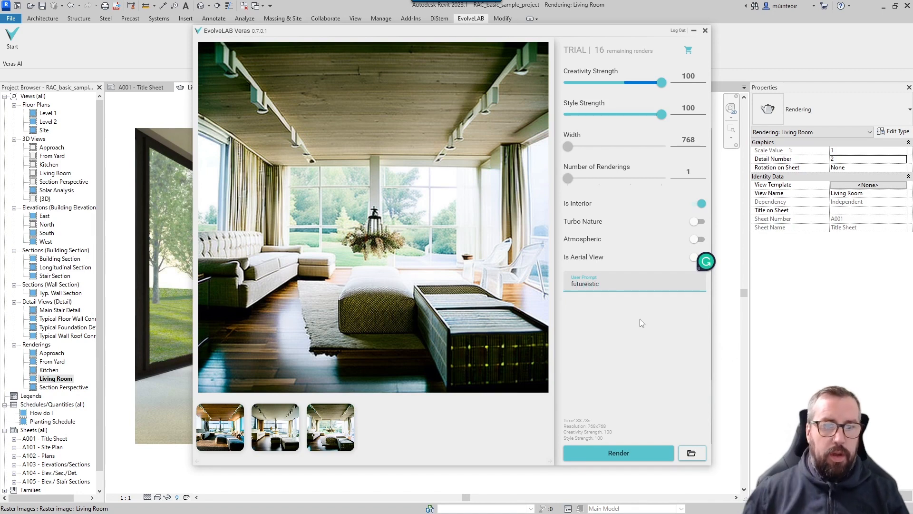
click(619, 453)
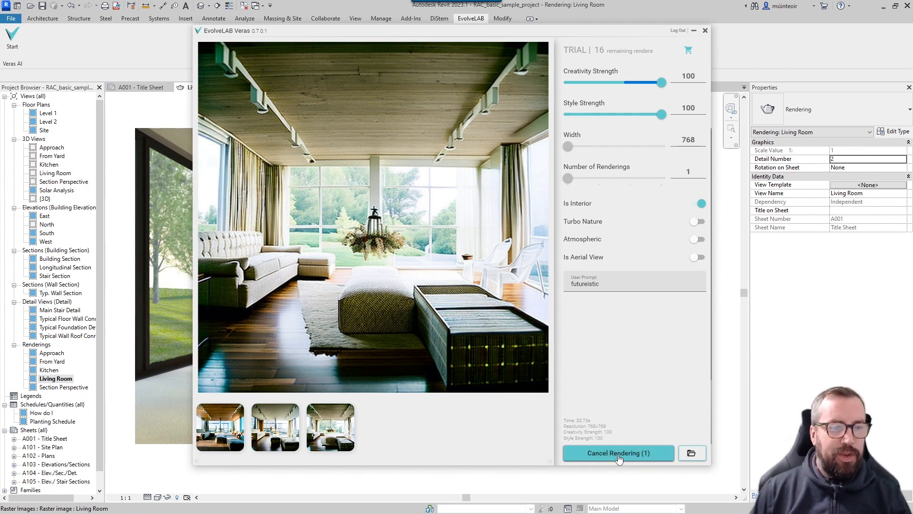
click(619, 453)
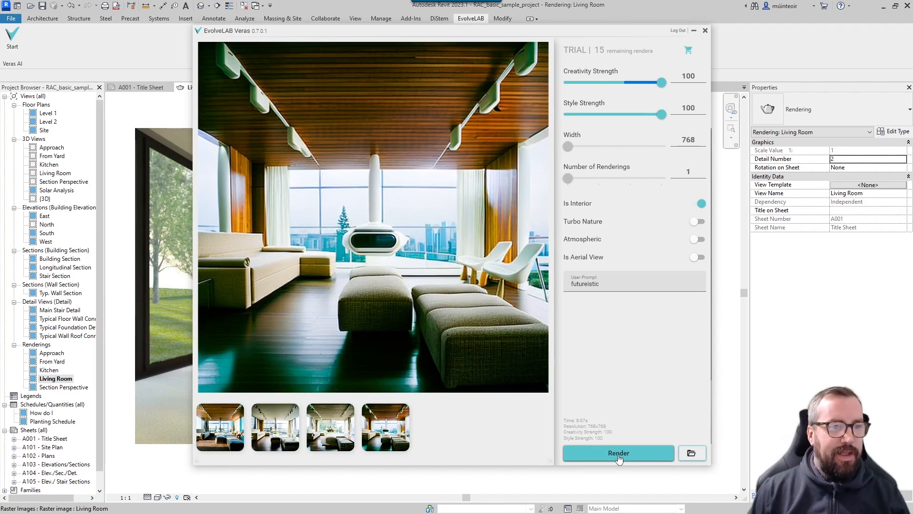
mouse_move(495, 306)
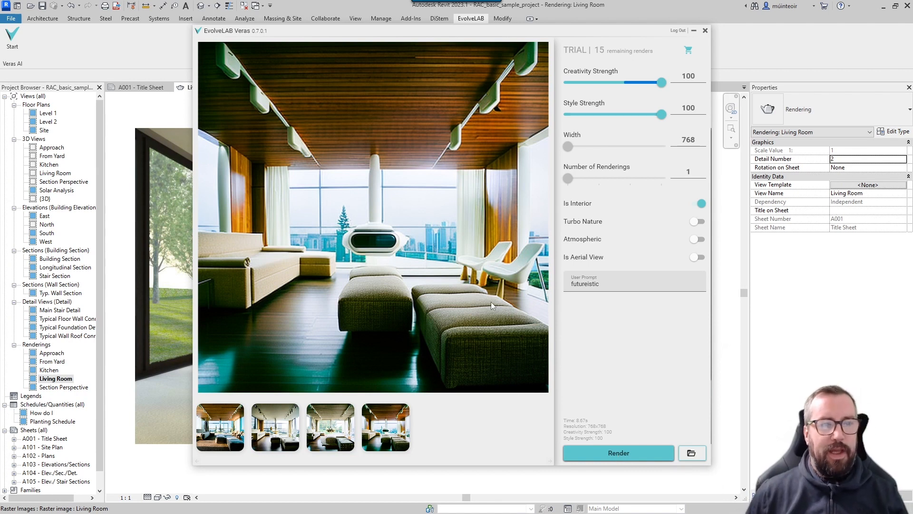
mouse_move(292, 299)
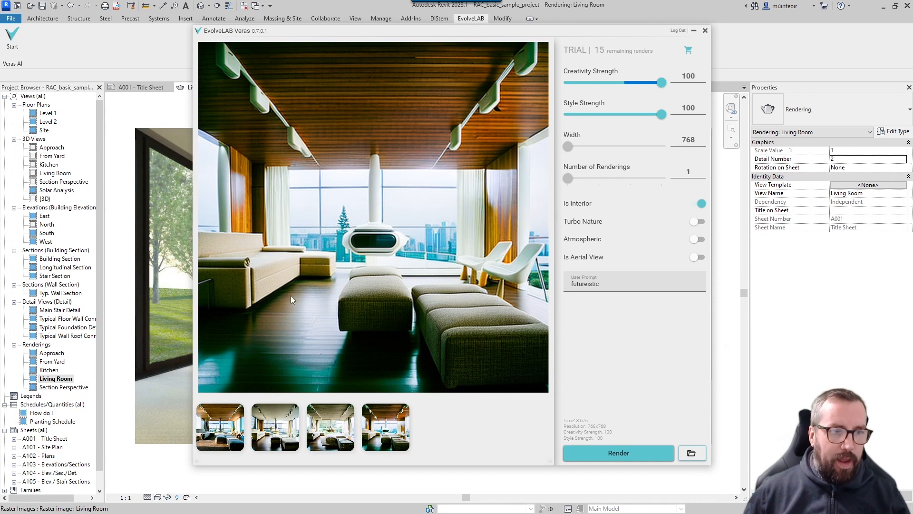
mouse_move(606, 253)
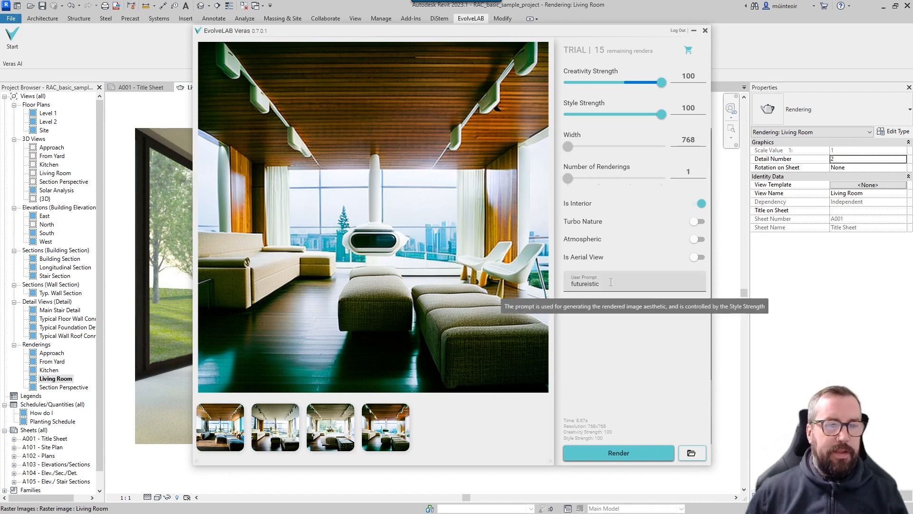
mouse_move(612, 340)
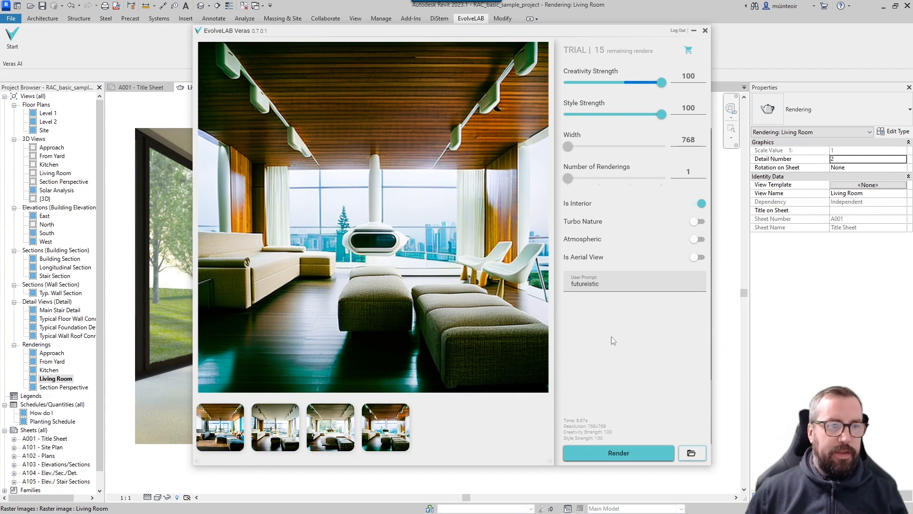